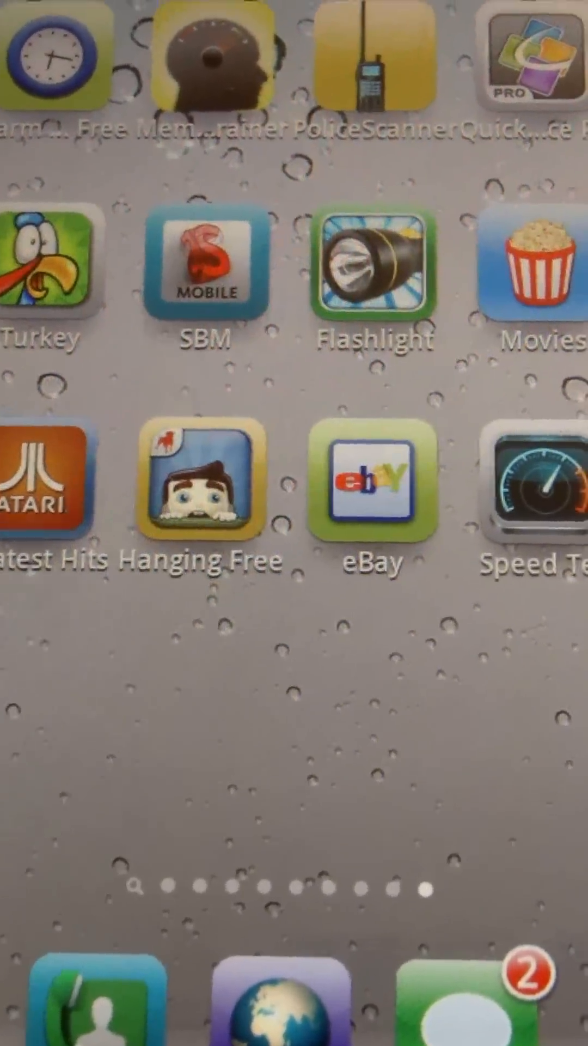
# - Launch Speedtest.net from its home screen icon to reach the start screen
pyautogui.click(534, 487)
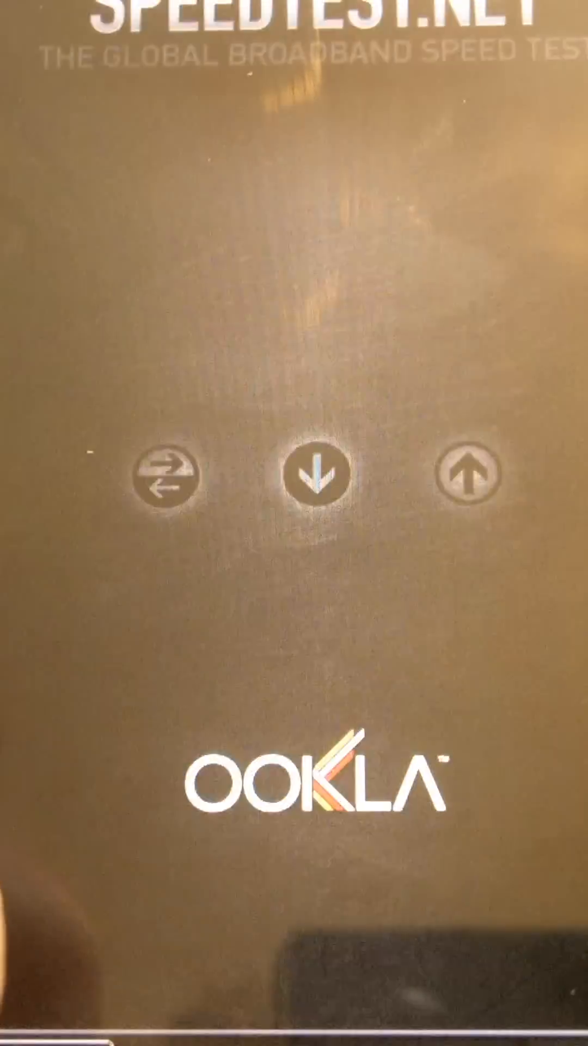